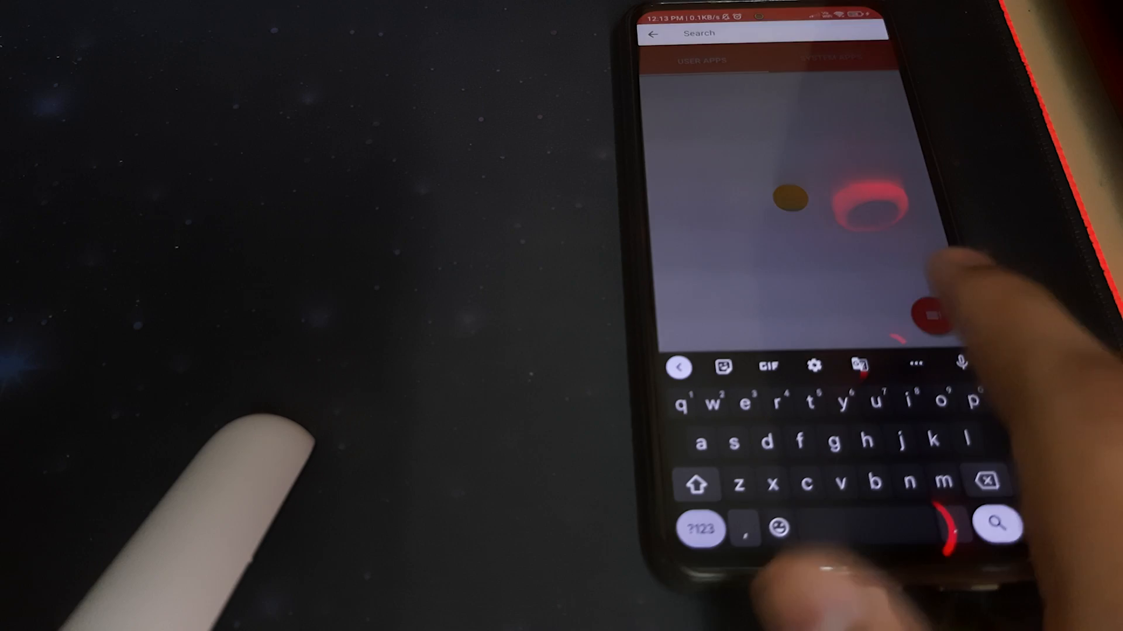
Step: Search "op" and scroll the user apps to Opera Browser, package com.opera.browser.afin
text(op)
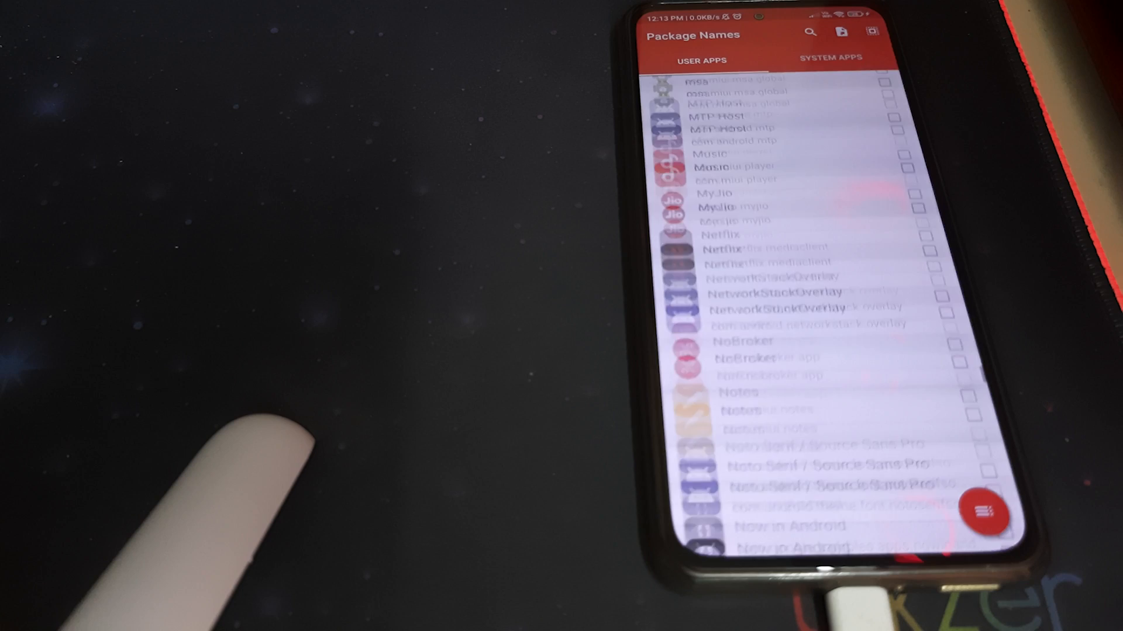
scroll(down, 3)
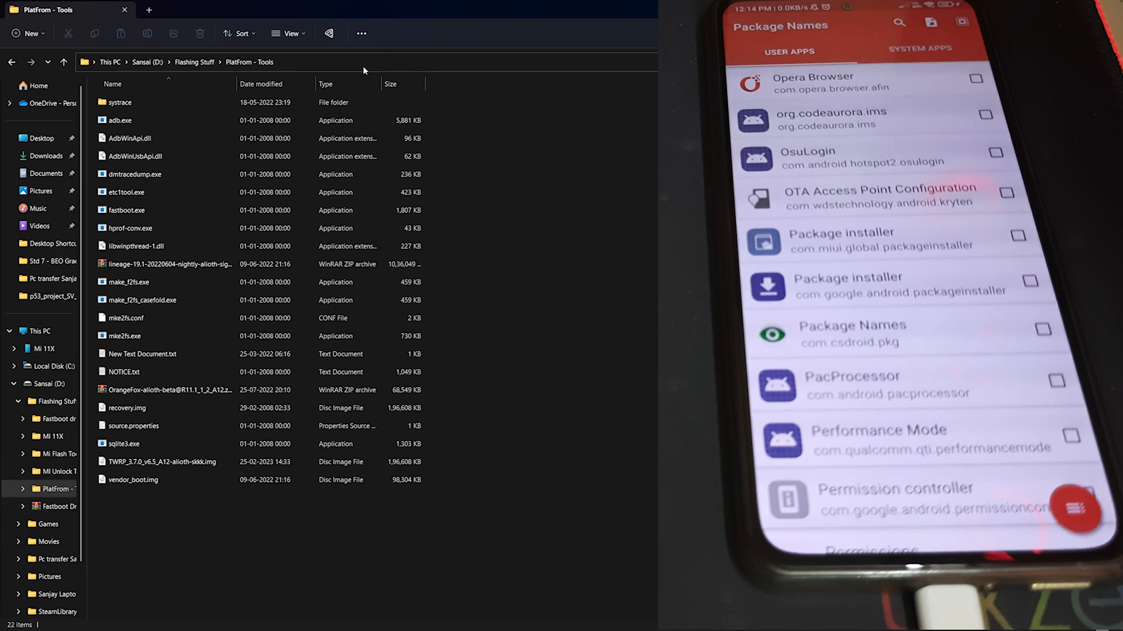
Step: Launch Command Prompt from the platform-tools folder via CMD and run ADB DEVICES, which errors
text(CMD)
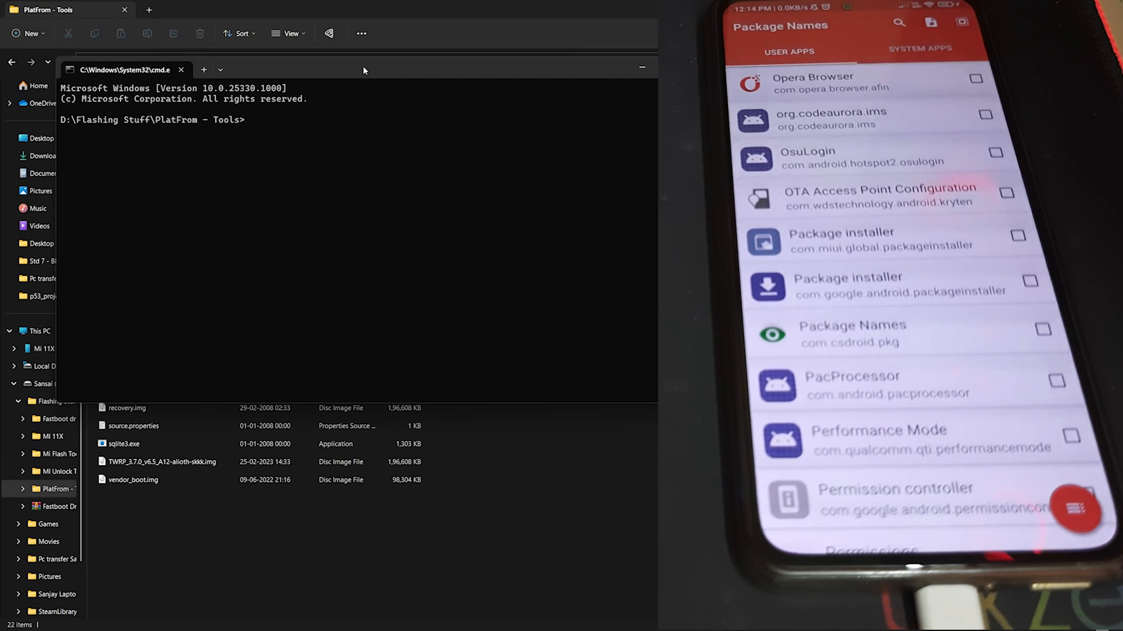
text(ADB DEVICES)
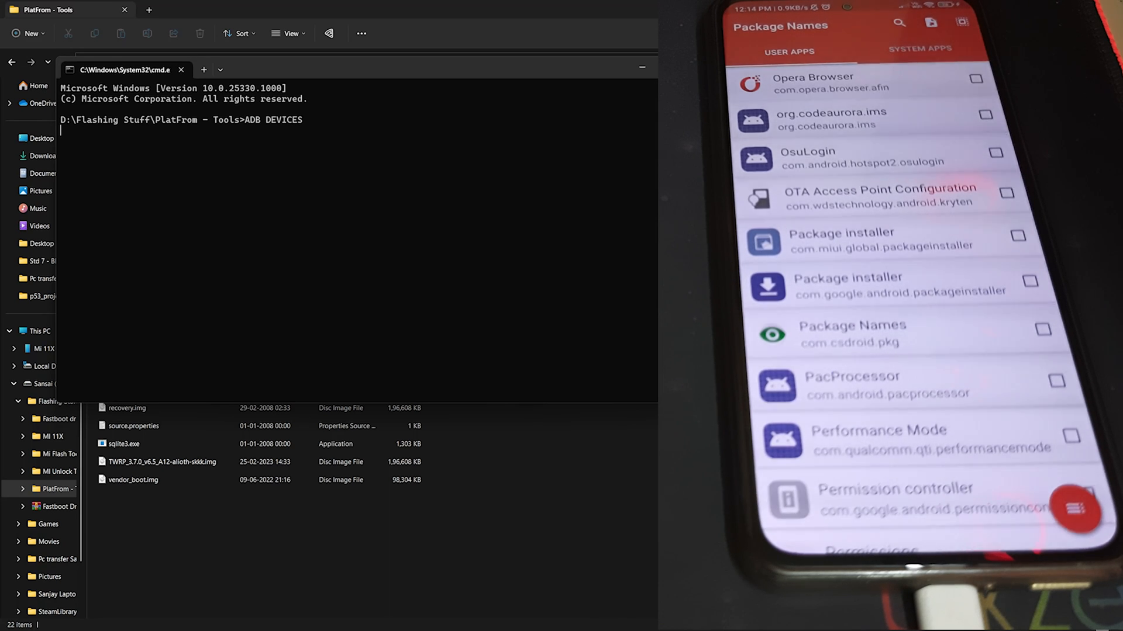
key(Return)
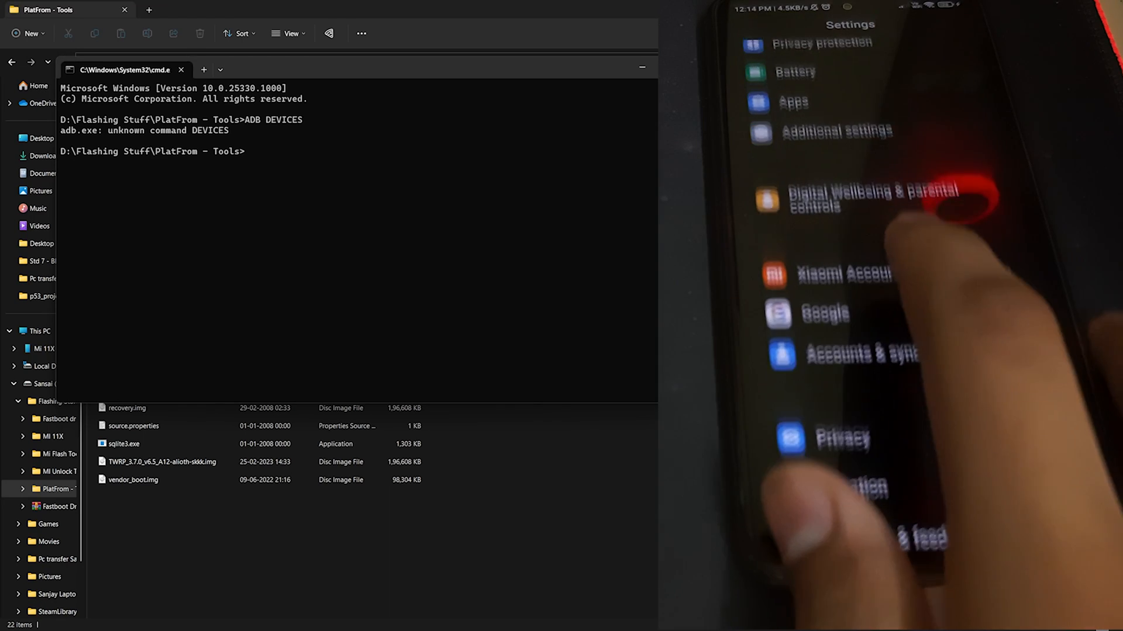
Step: Enable USB debugging in Developer options, run adb devices and allow this computer on the phone
click(835, 131)
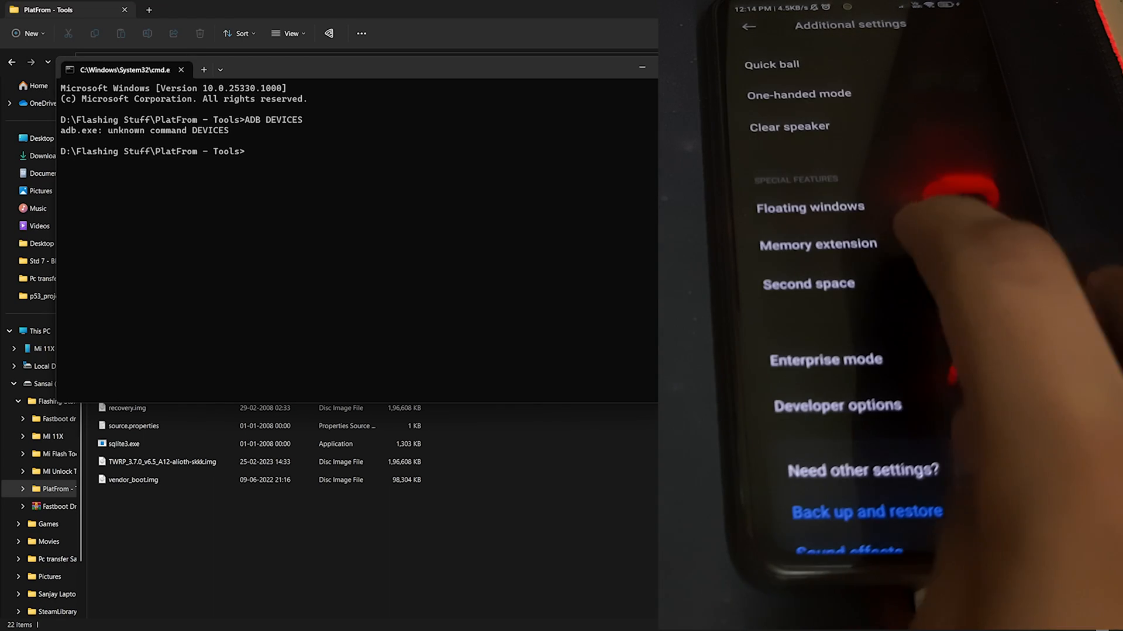
click(838, 406)
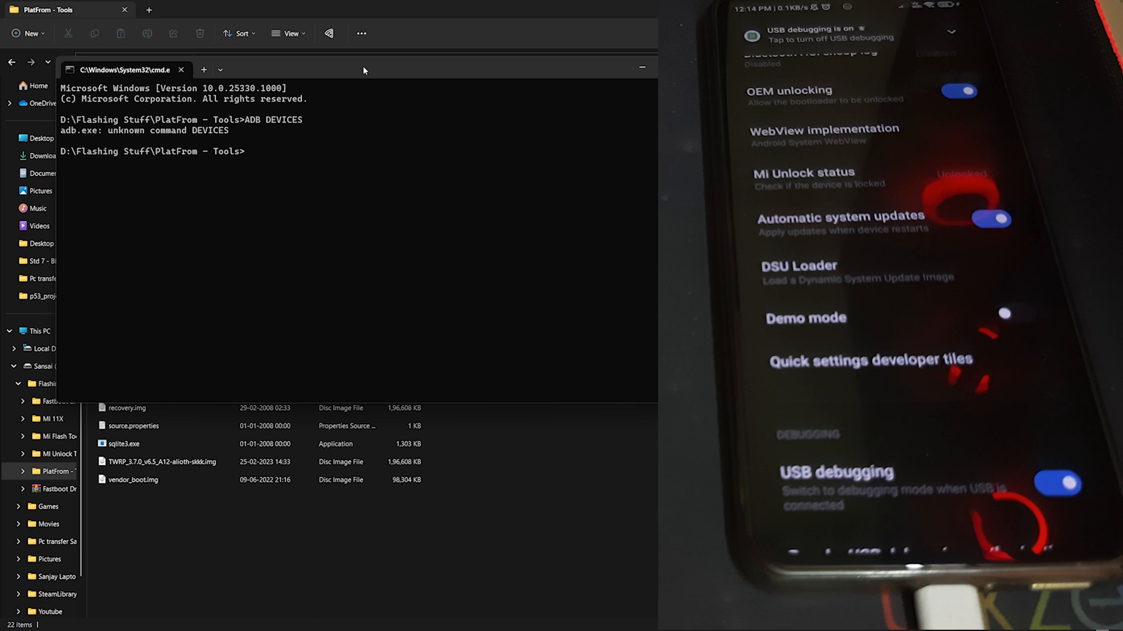
text(adb de)
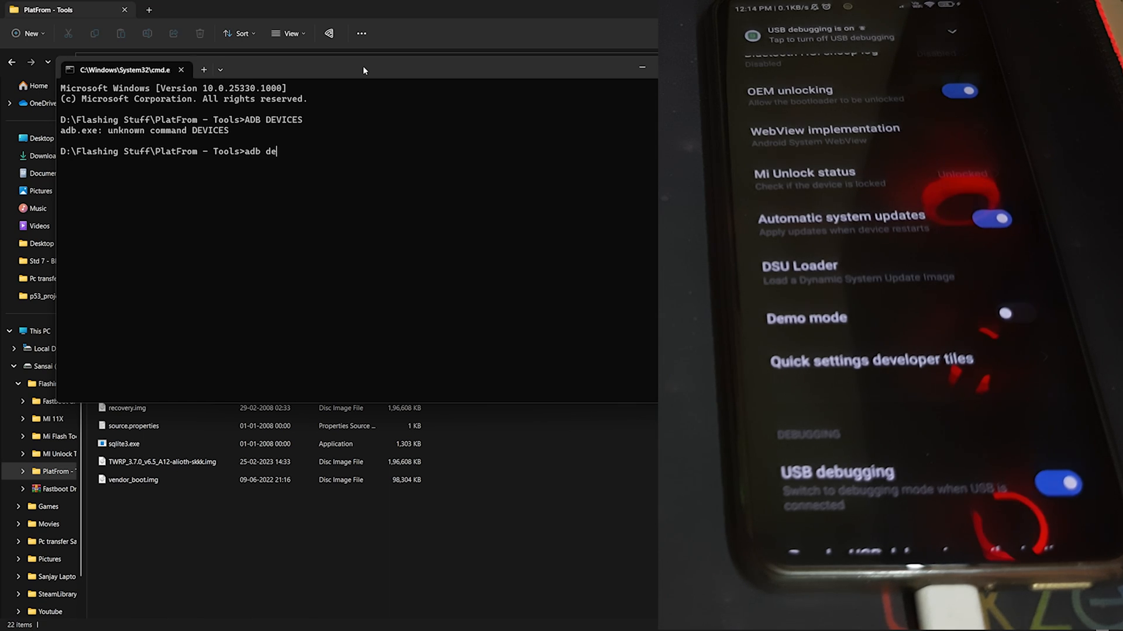
text(vices)
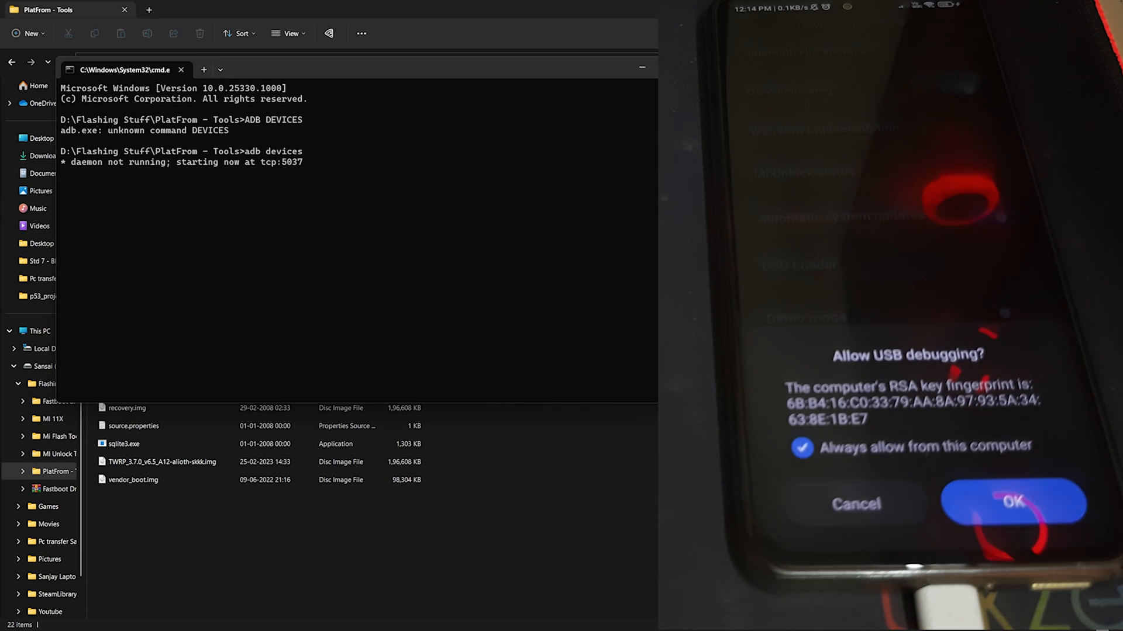
click(1013, 504)
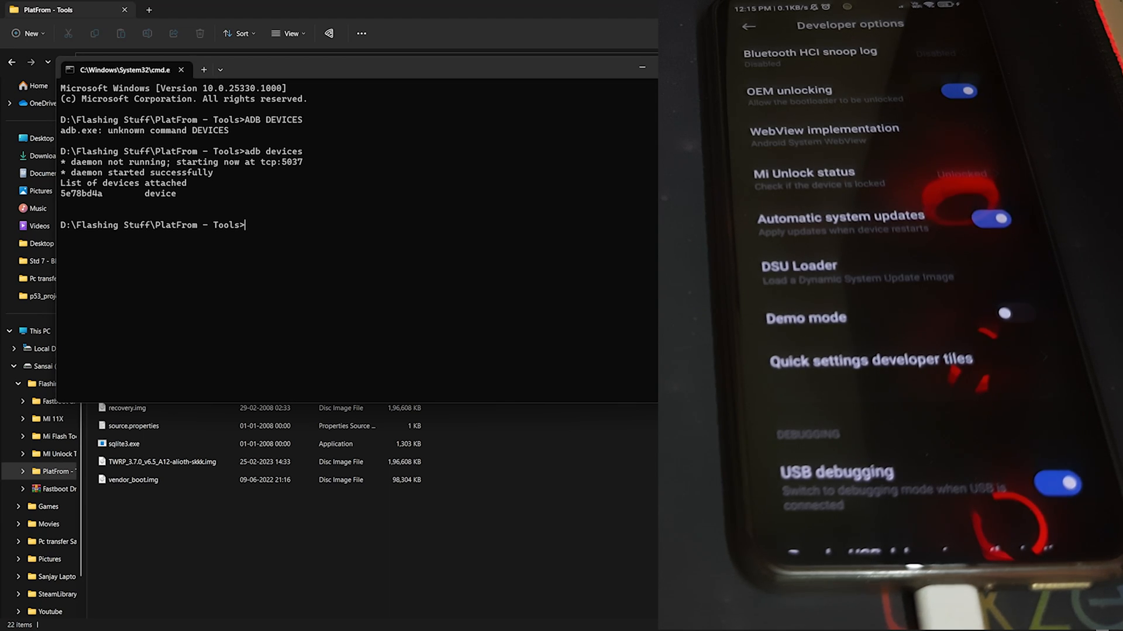
Step: Run adb uninstall com.opera.browser.afin, which returns Success
text(adb)
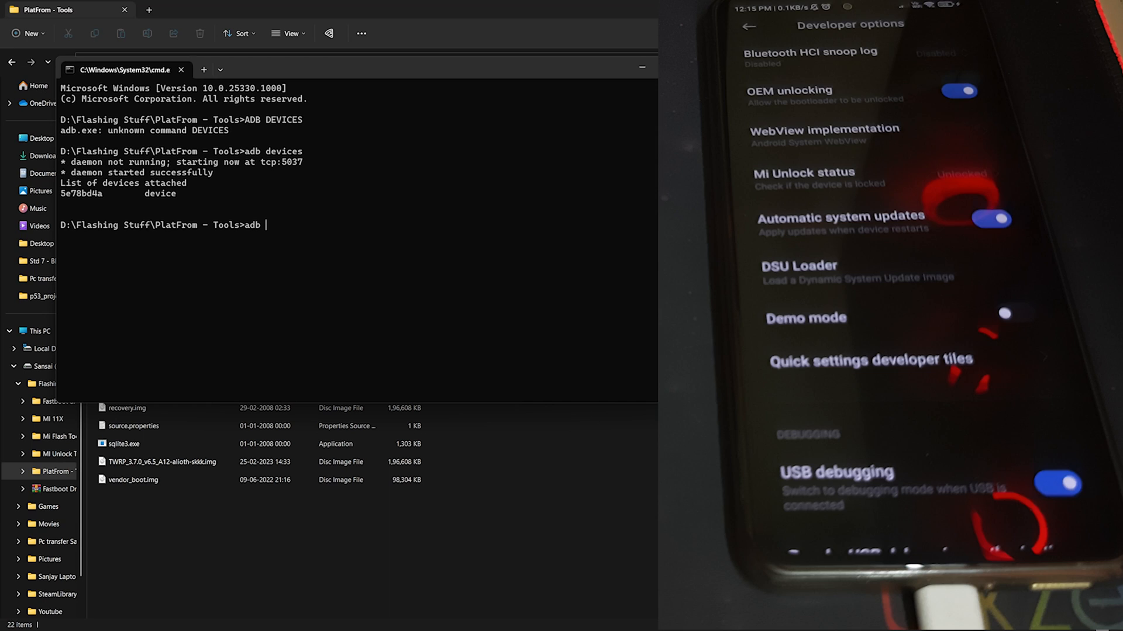
text(uninst)
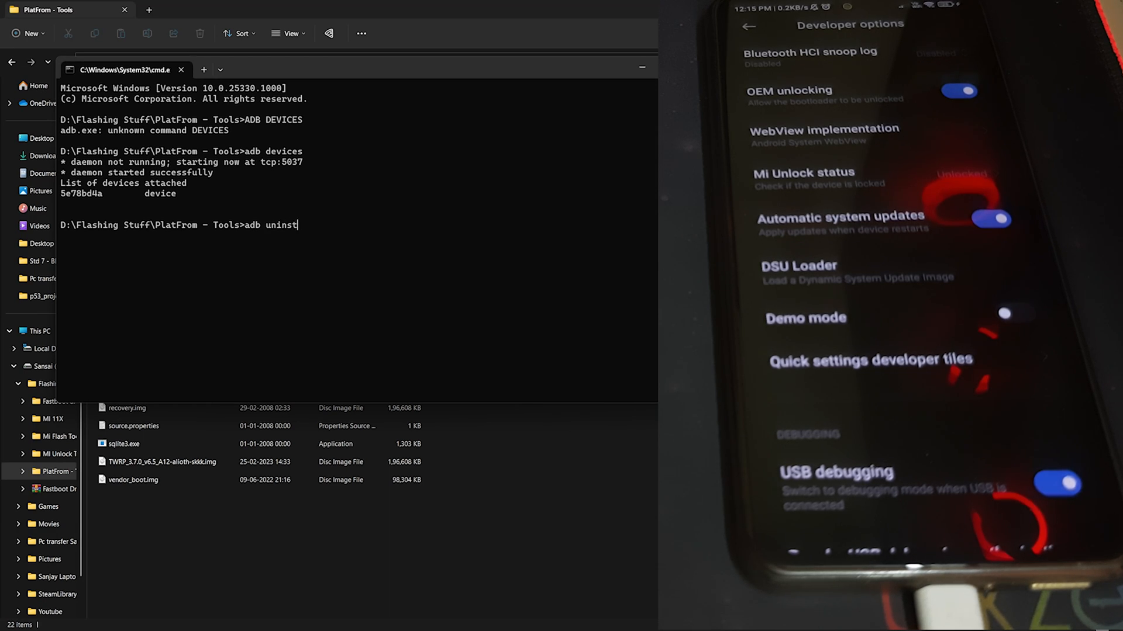
text(all)
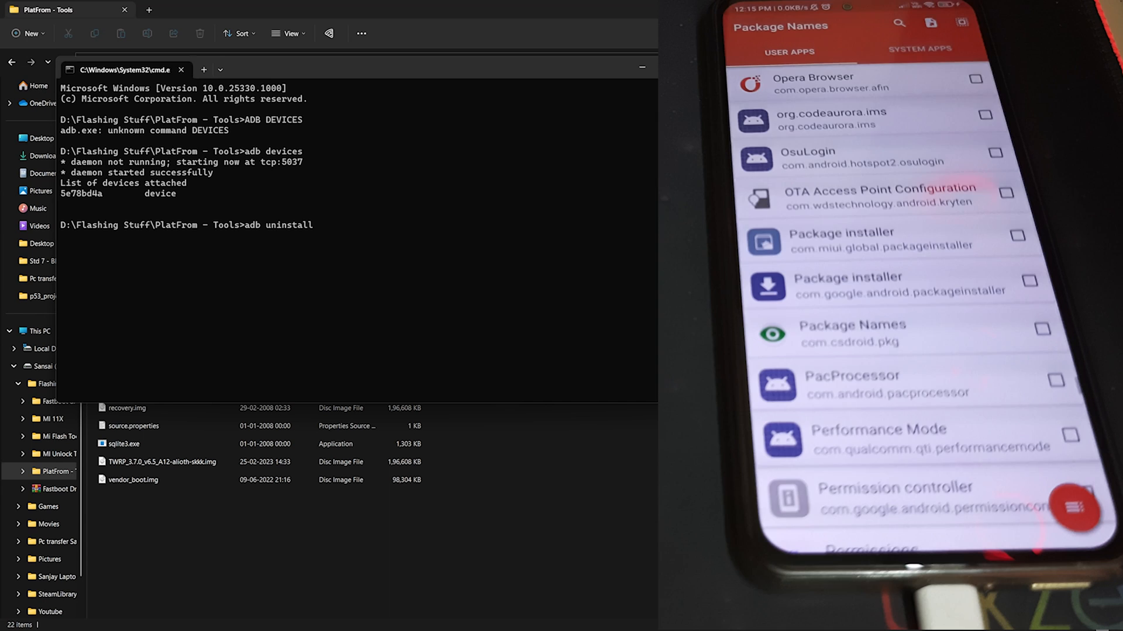
text(com)
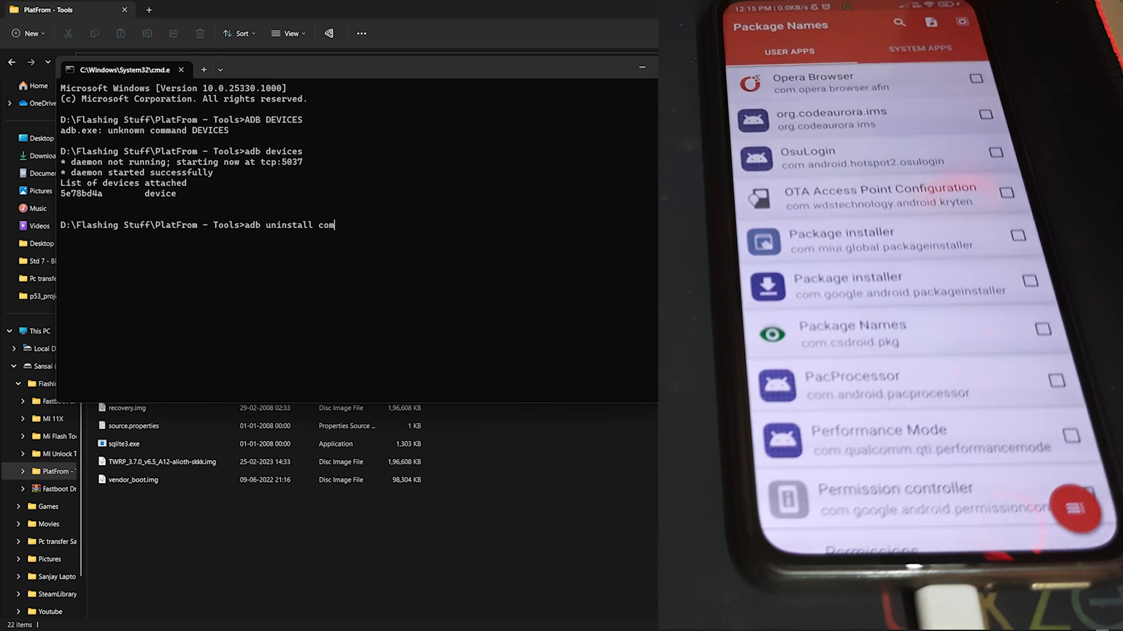
text(.opera)
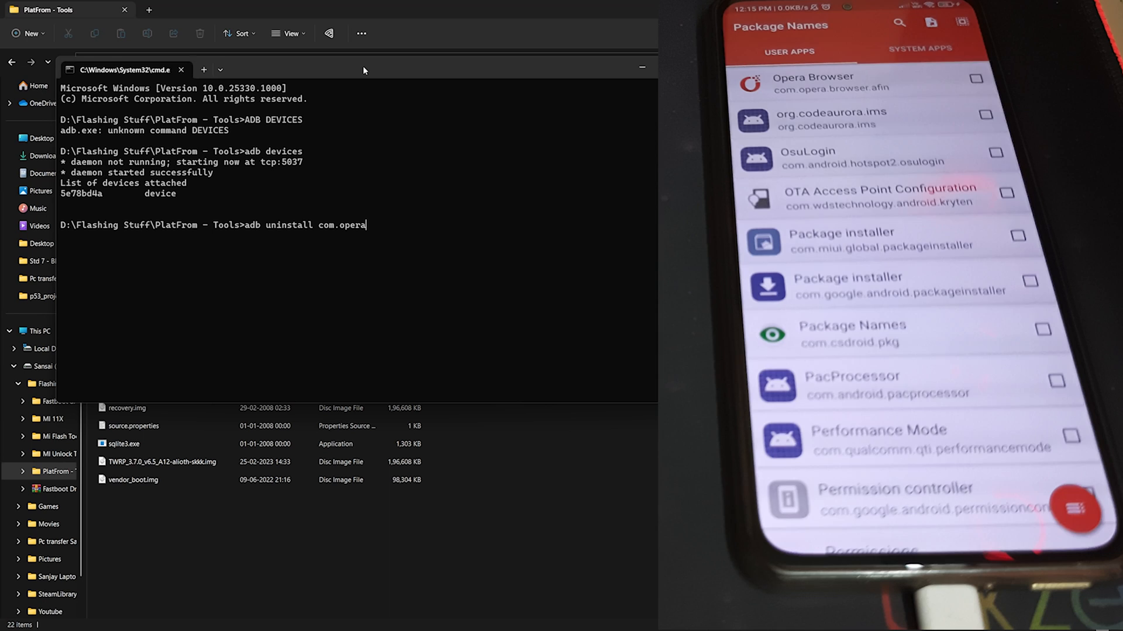
text(.b)
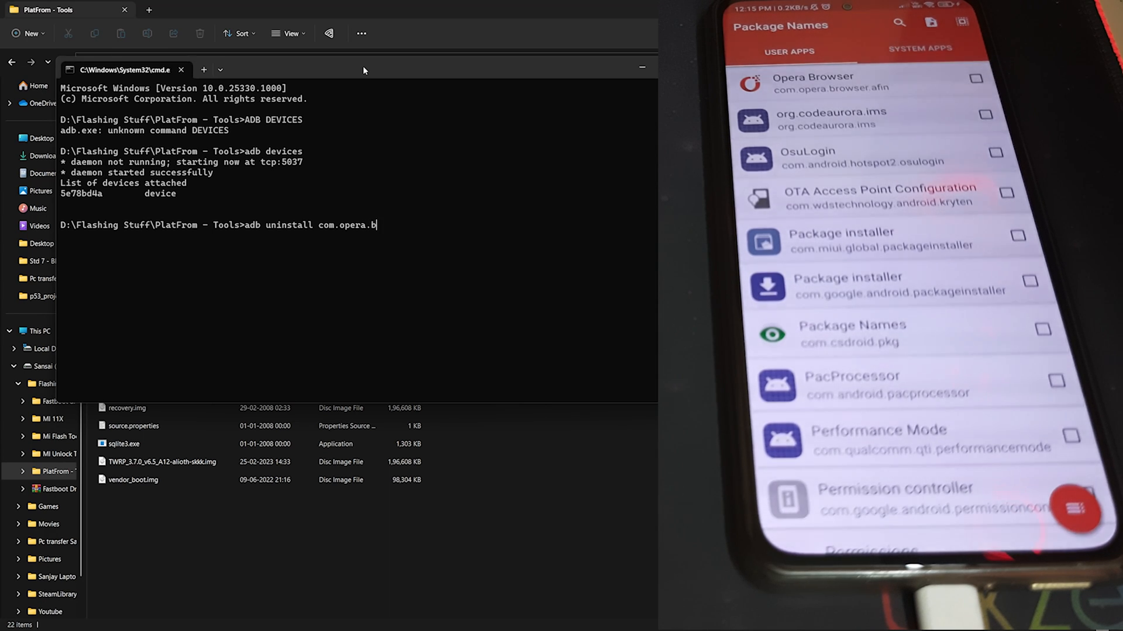
text(rowser)
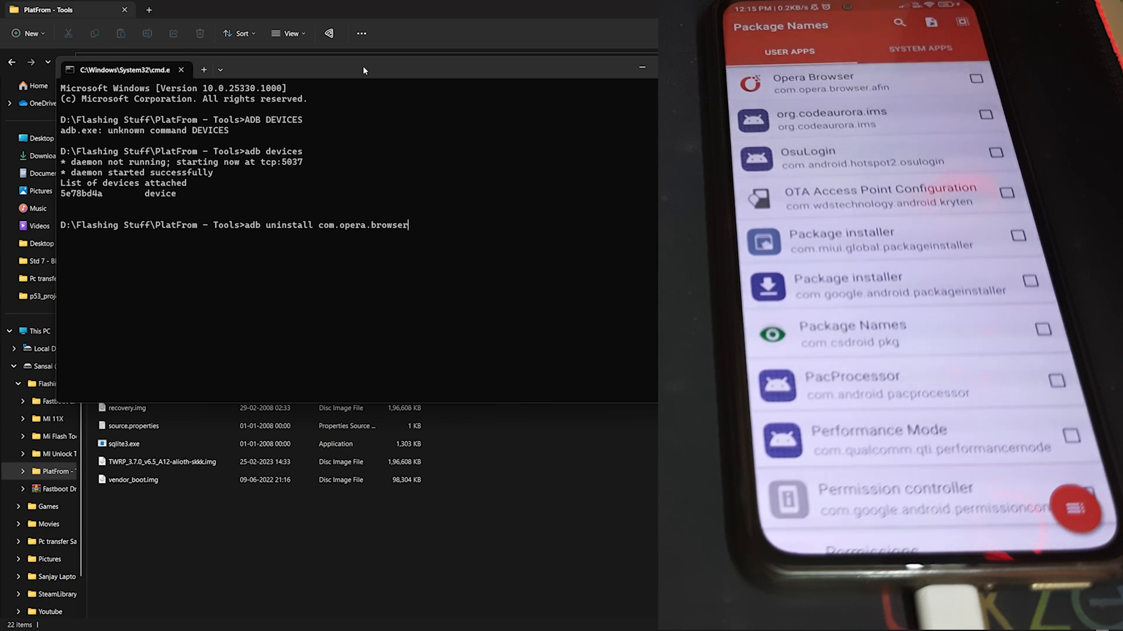
text(.afin)
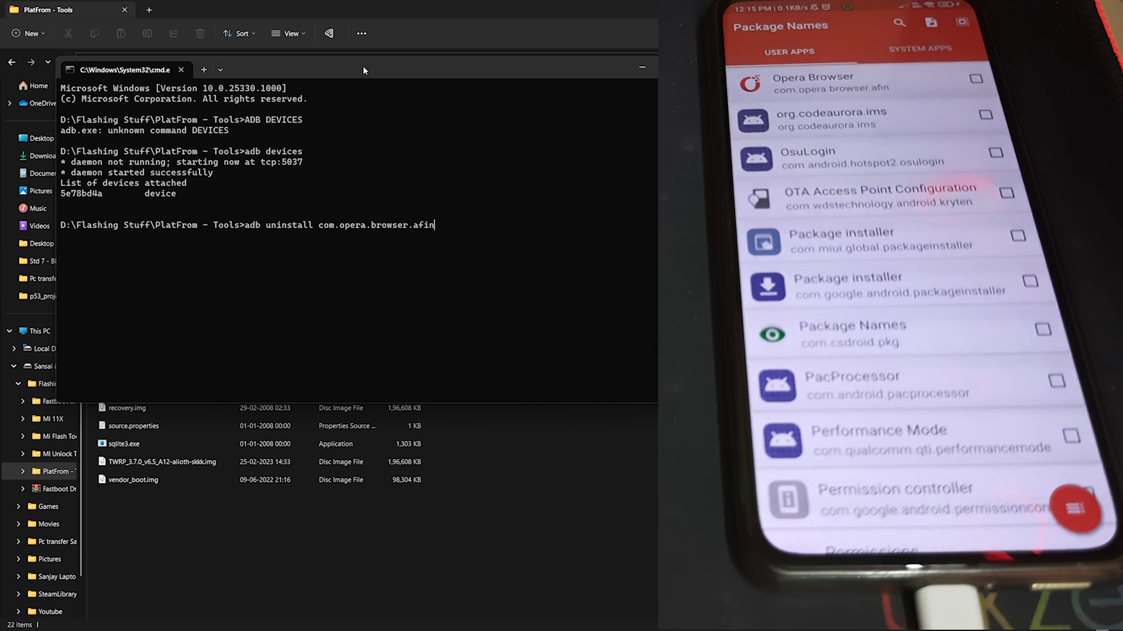
key(Return)
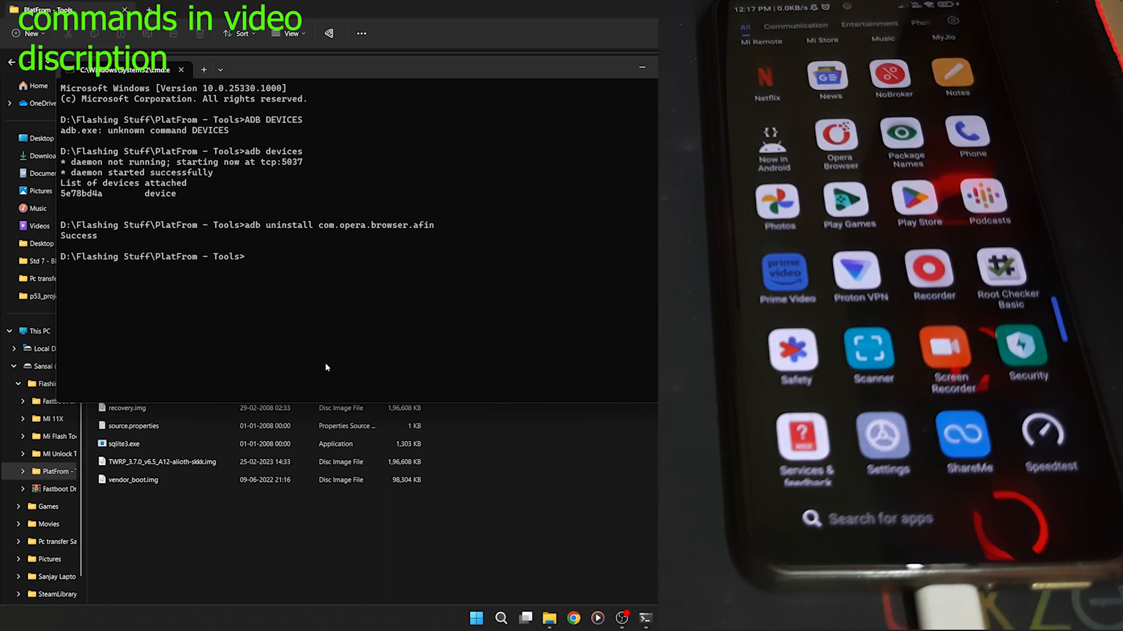
Step: Run adb shell pm uninstall -k --user 0 com.opera.browser.afin, again returning Success
text(adb shell pm uninstall -k --user 0 com.opera.browser.afin)
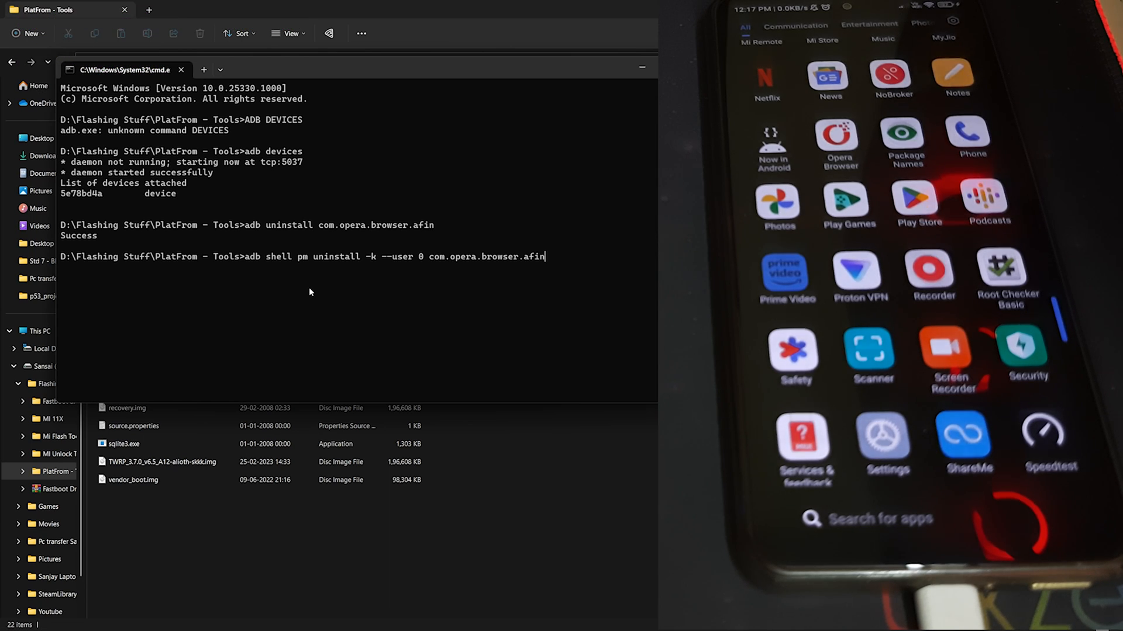
key(Return)
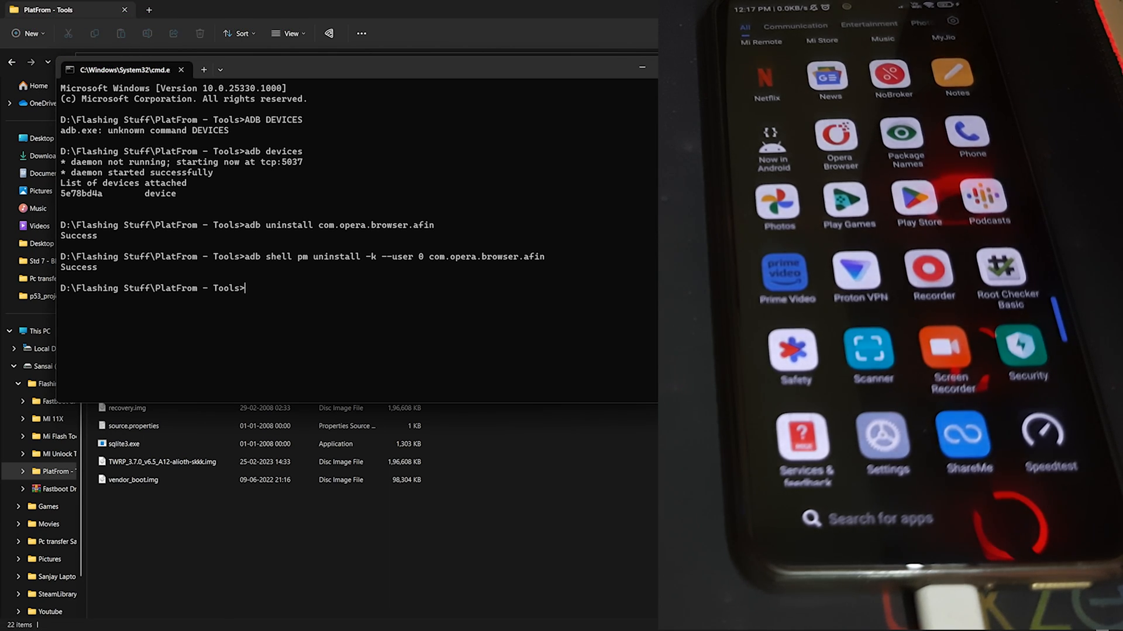